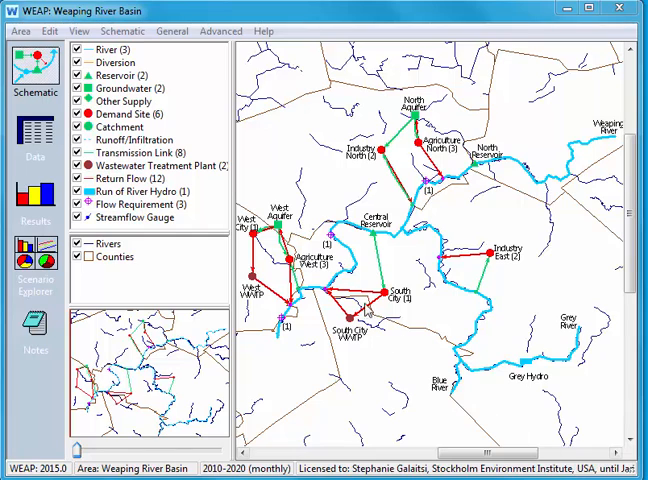
Bring up the General menu of model settings from the menu bar
click(171, 31)
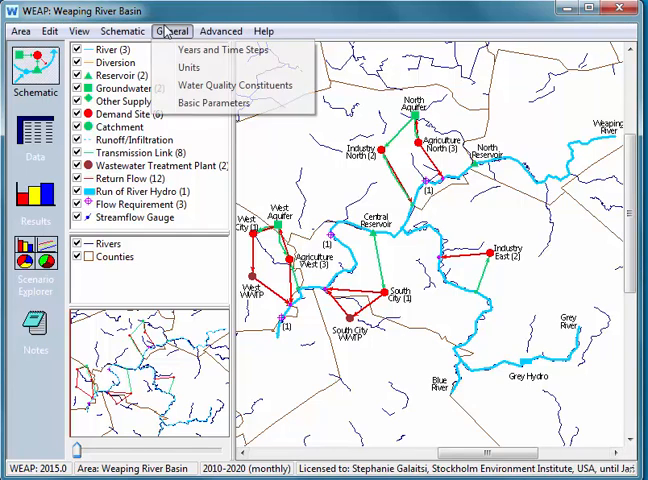
mouse_move(230, 50)
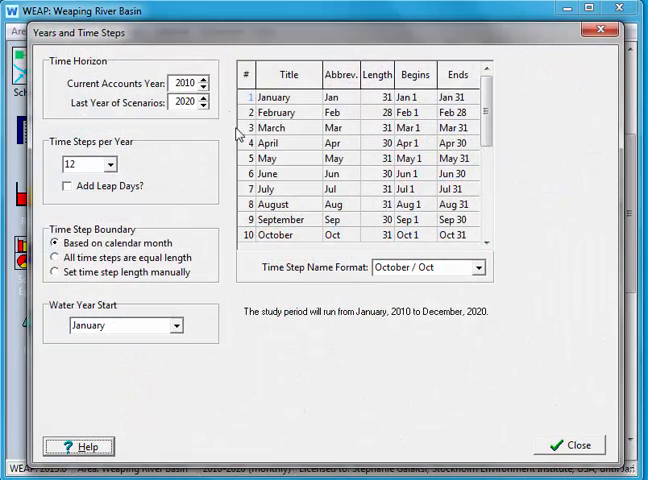
mouse_move(307, 358)
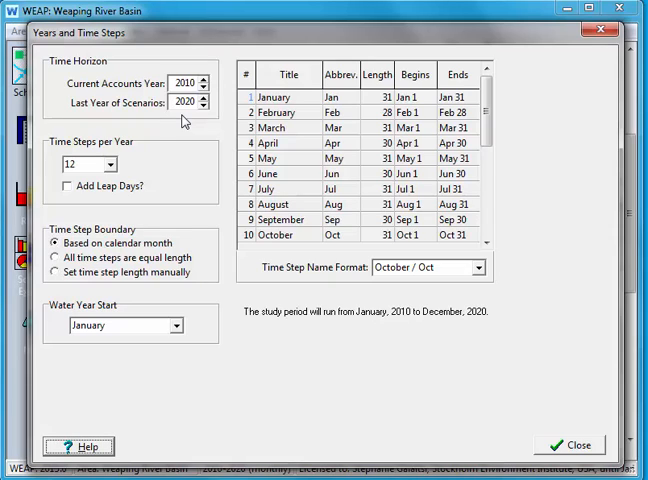
mouse_move(154, 150)
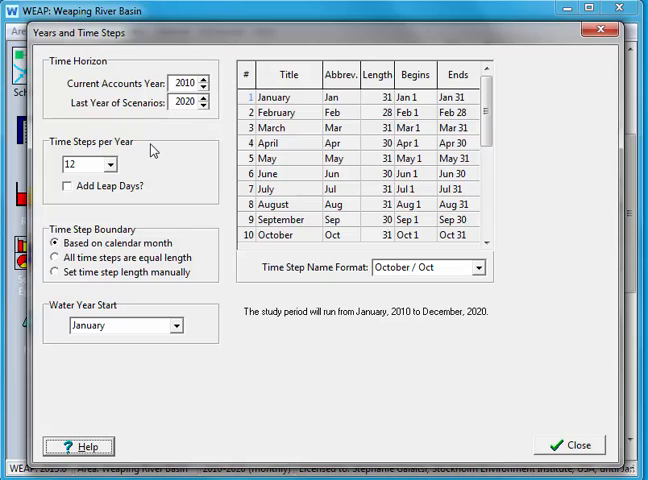
mouse_move(140, 170)
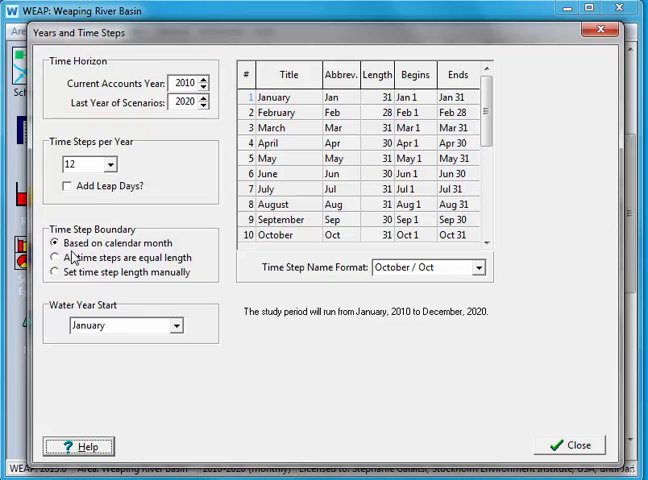
mouse_move(78, 278)
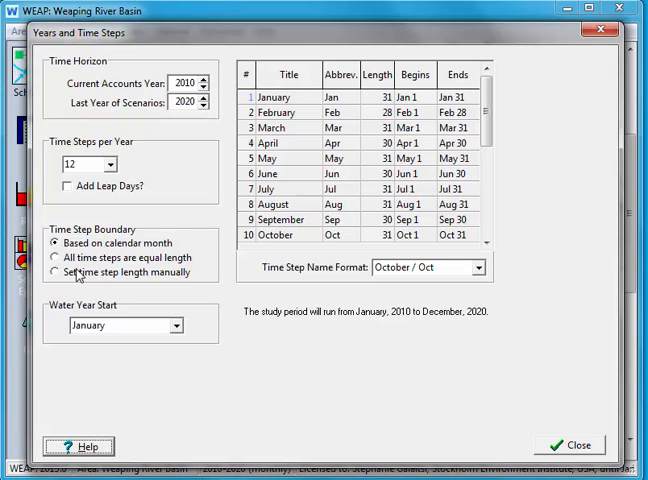
mouse_move(78, 286)
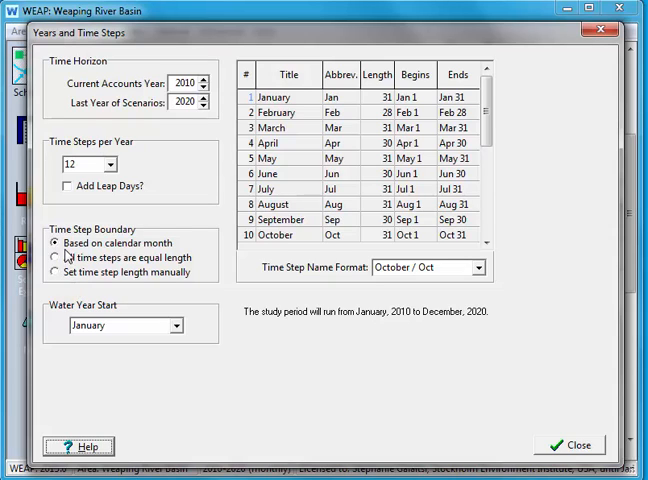
mouse_move(303, 127)
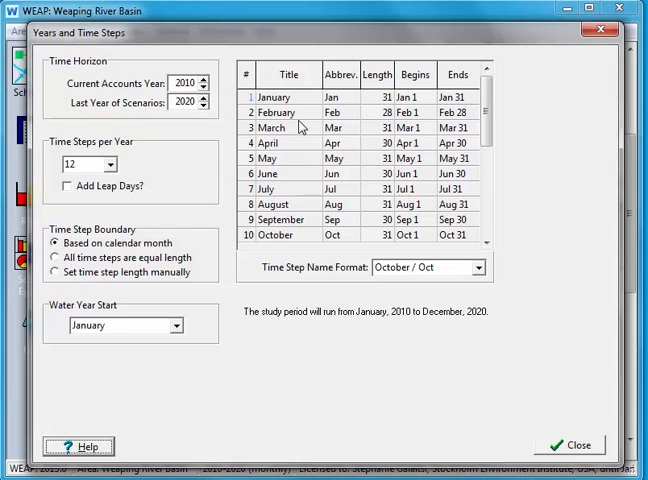
mouse_move(313, 177)
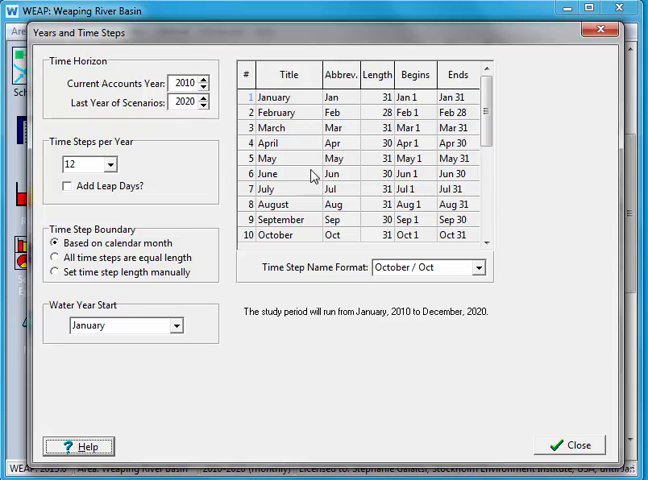
mouse_move(349, 116)
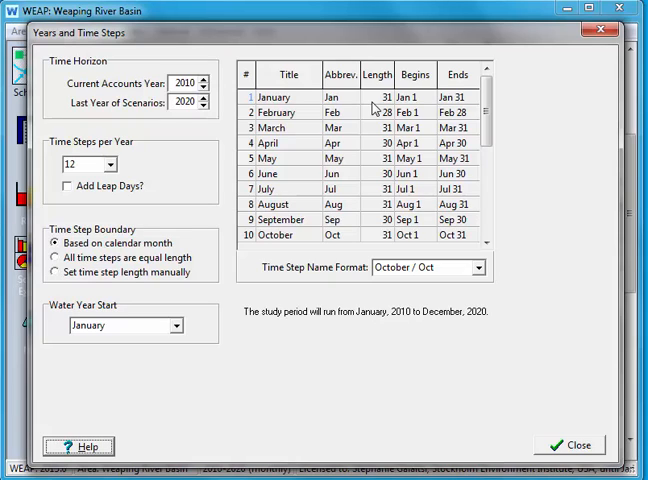
mouse_move(373, 120)
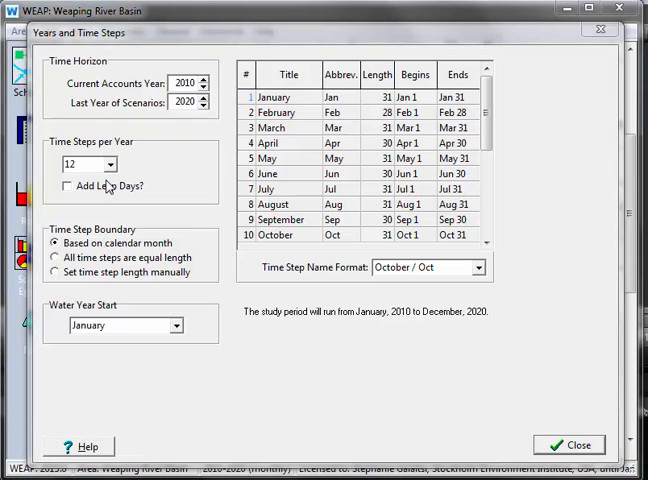
Set 52 weekly time steps per year with the 'Week 40 / Wk 40' name format
click(113, 164)
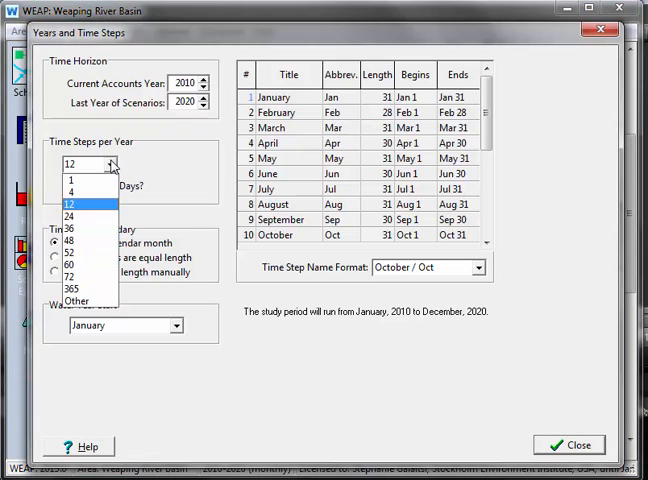
mouse_move(245, 146)
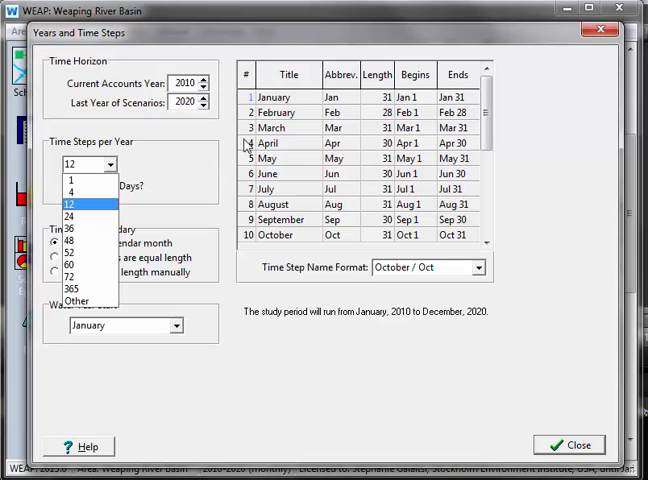
mouse_move(110, 192)
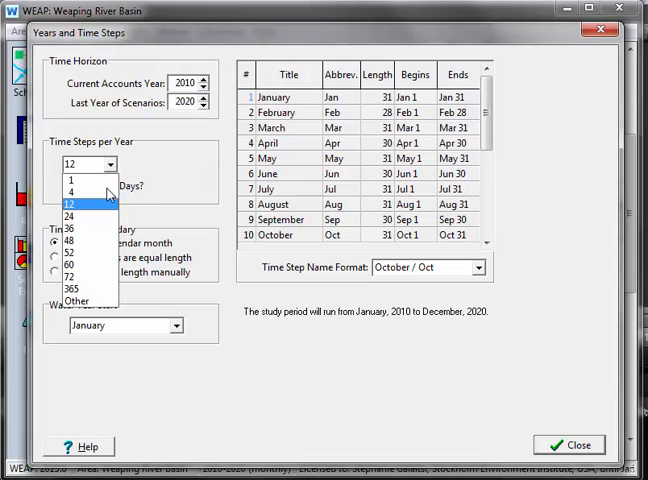
click(75, 190)
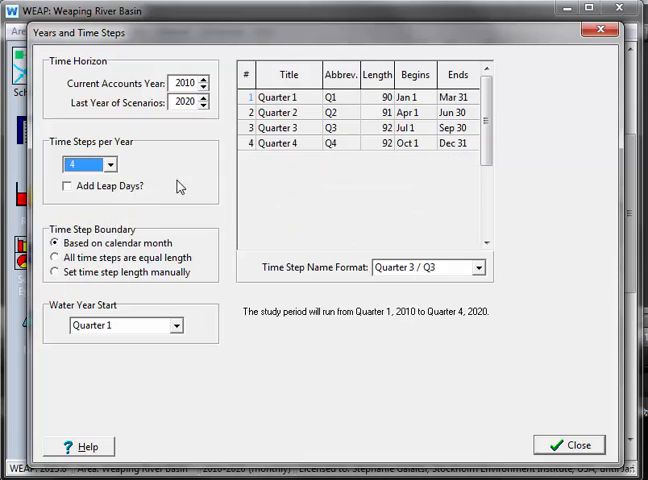
mouse_move(170, 168)
text(52)
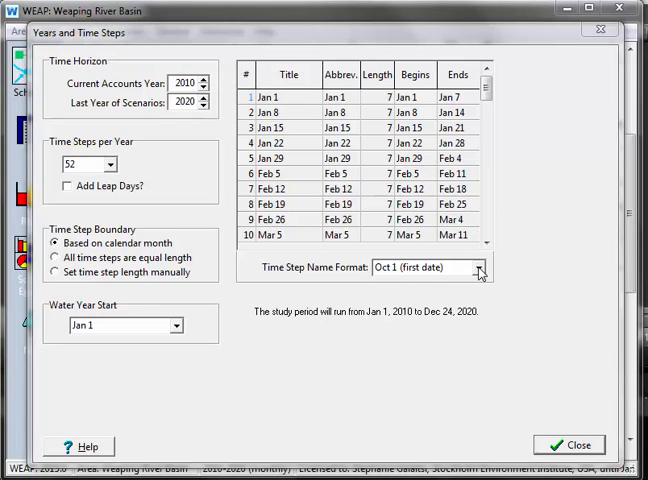
click(485, 267)
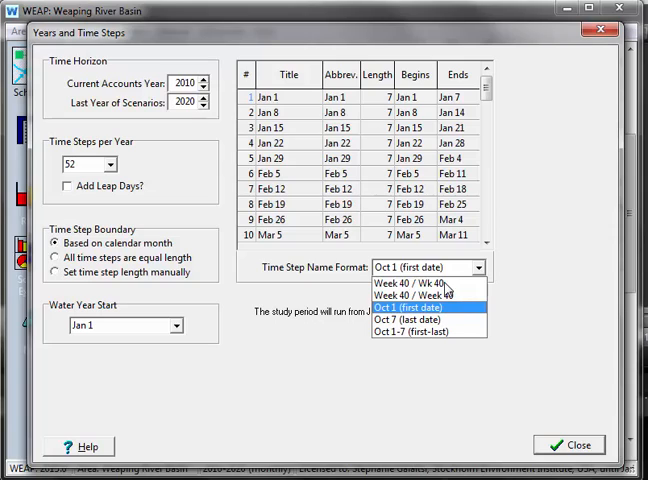
click(410, 283)
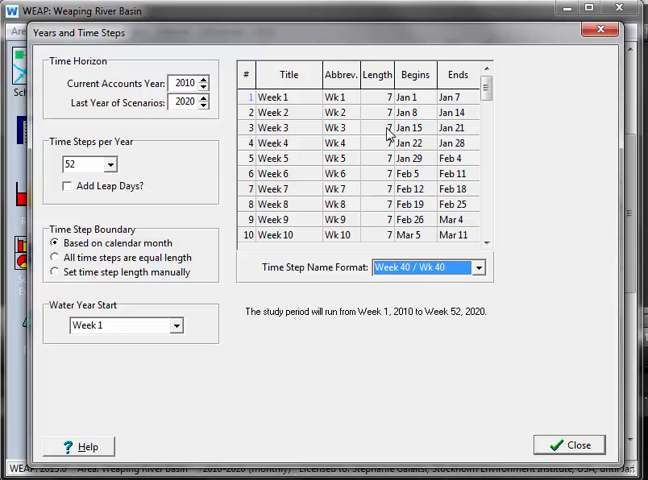
mouse_move(451, 139)
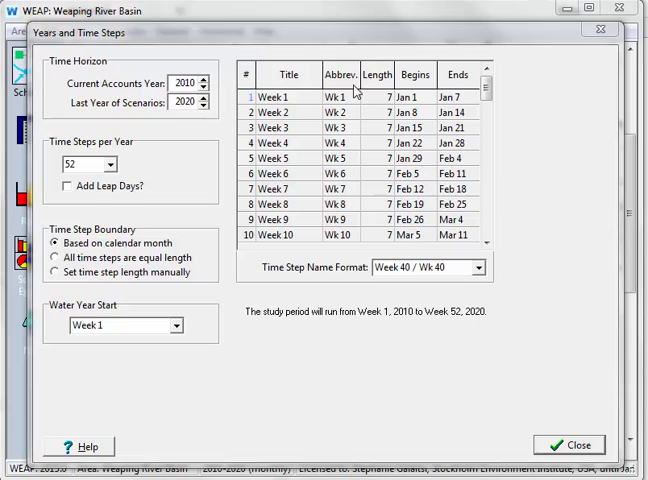
mouse_move(138, 167)
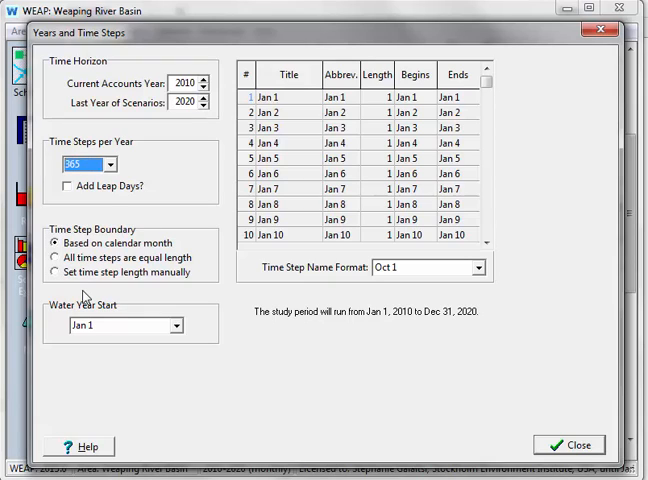
mouse_move(170, 224)
text(12)
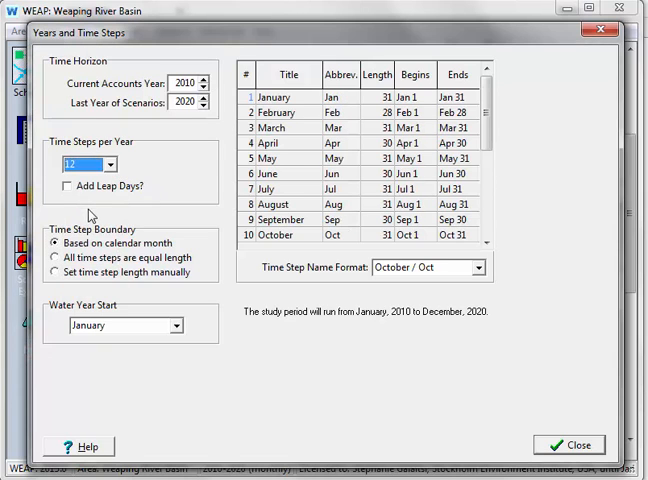
mouse_move(162, 203)
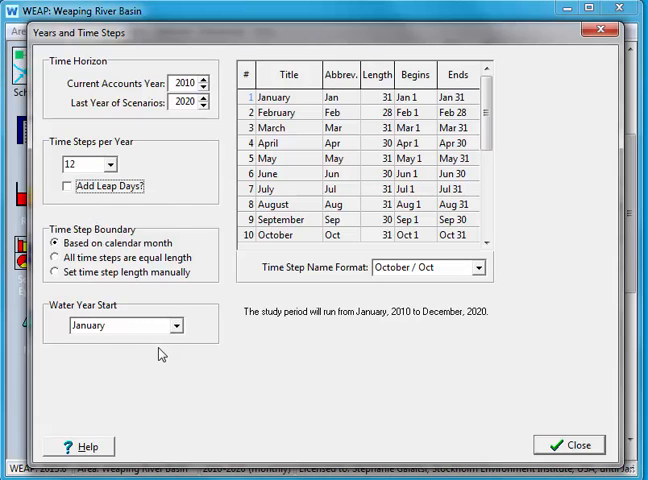
mouse_move(172, 342)
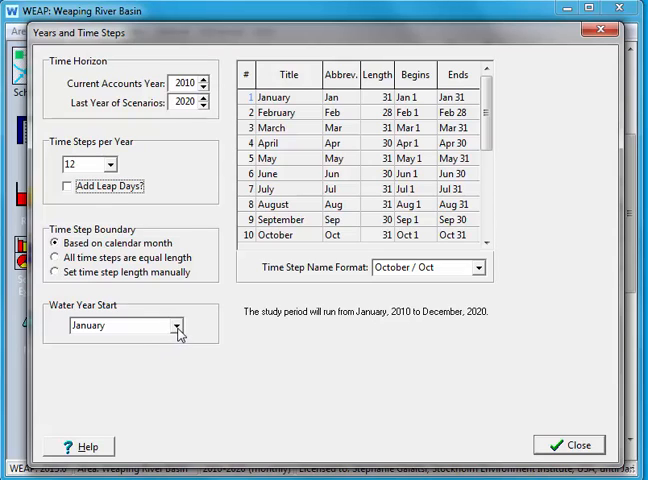
Choose October as the Water Year Start month
click(177, 326)
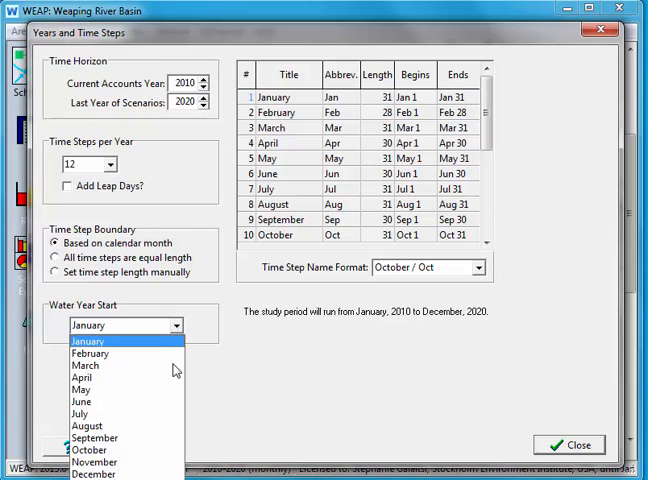
mouse_move(138, 452)
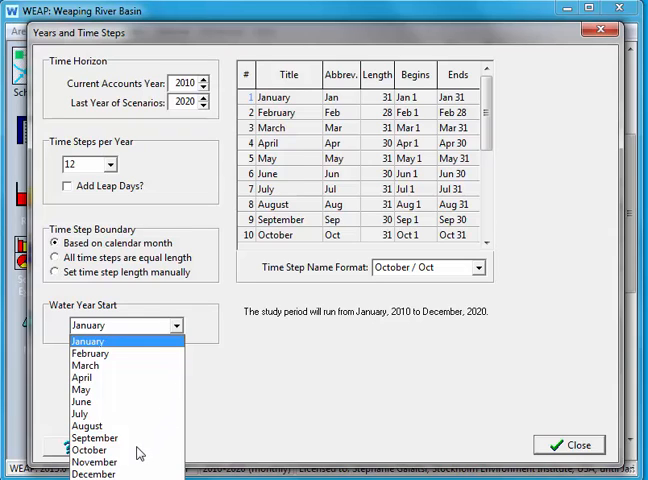
click(91, 450)
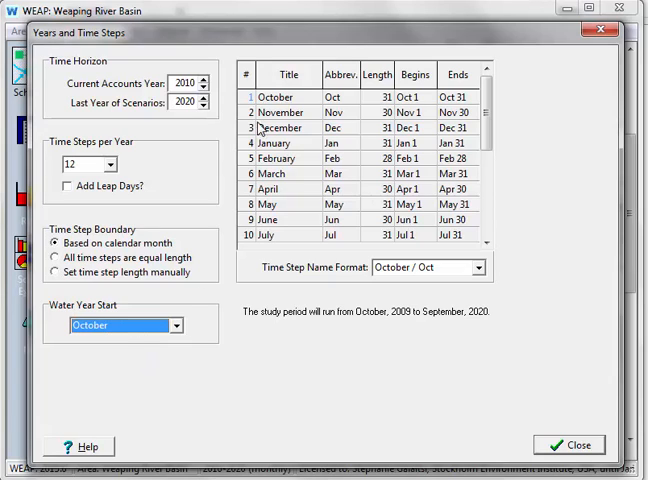
mouse_move(268, 108)
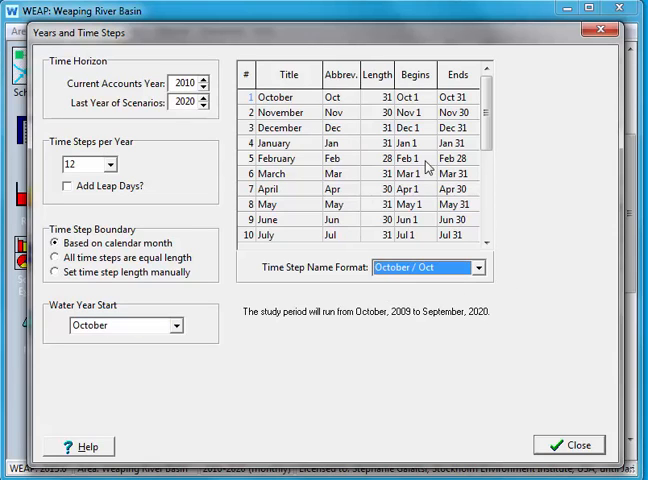
mouse_move(390, 260)
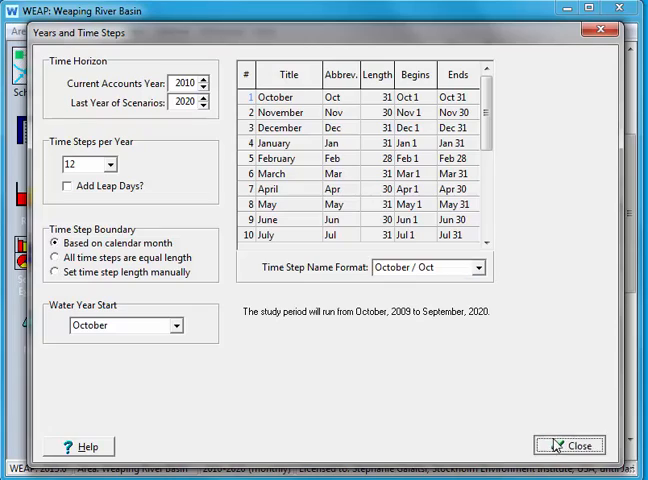
Close the settings, place a demand site named 'Demand' on the schematic and bring up its options
click(576, 445)
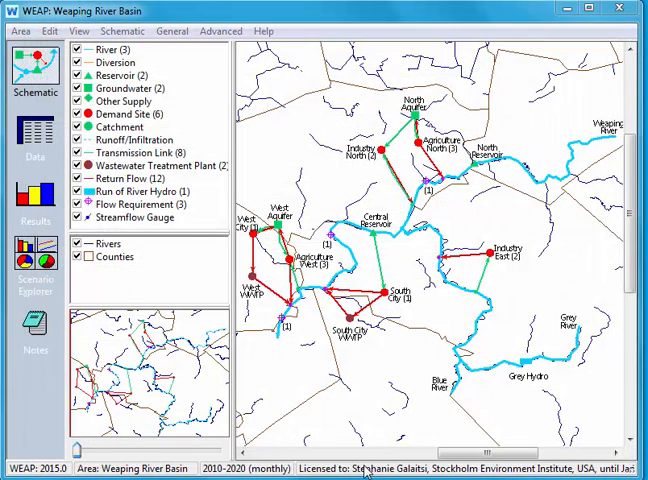
mouse_move(120, 115)
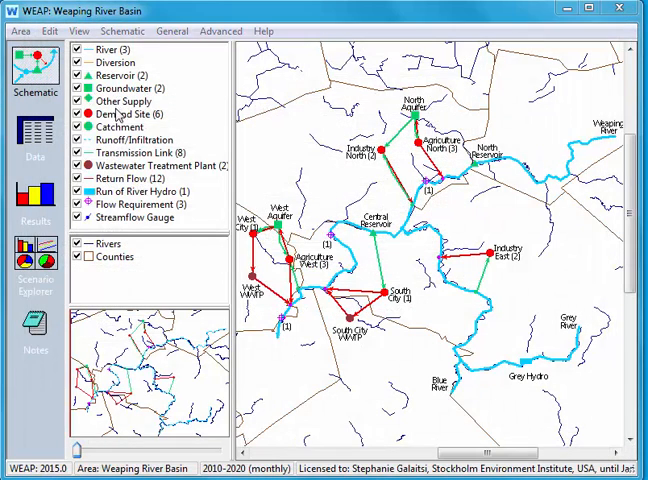
click(140, 114)
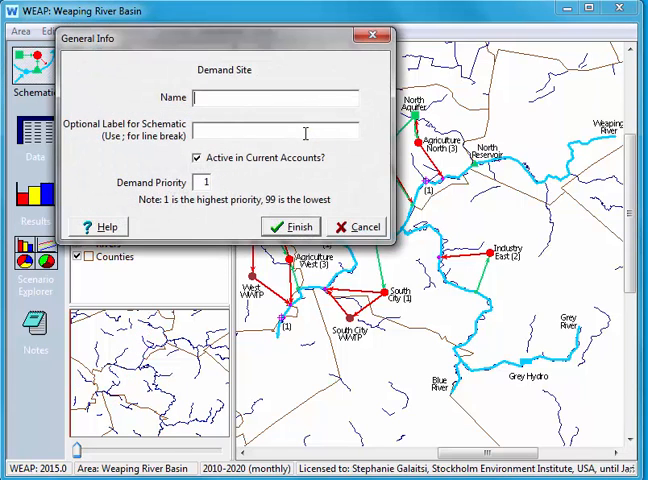
text(Dem)
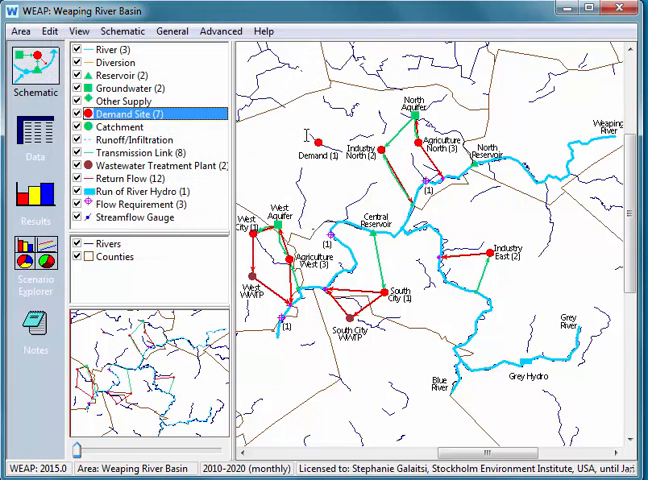
right_click(320, 141)
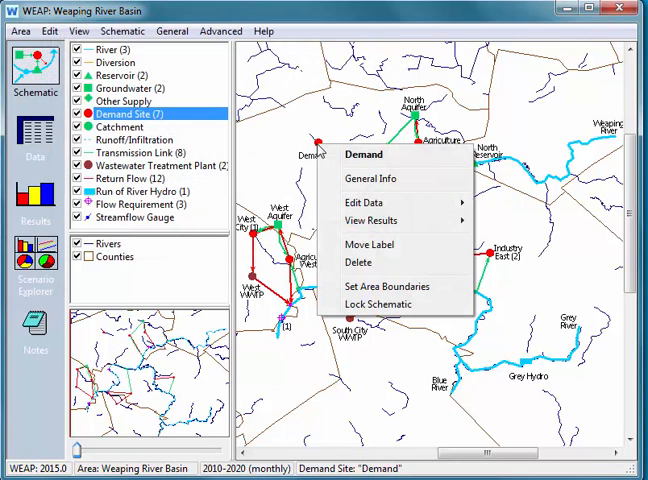
mouse_move(372, 178)
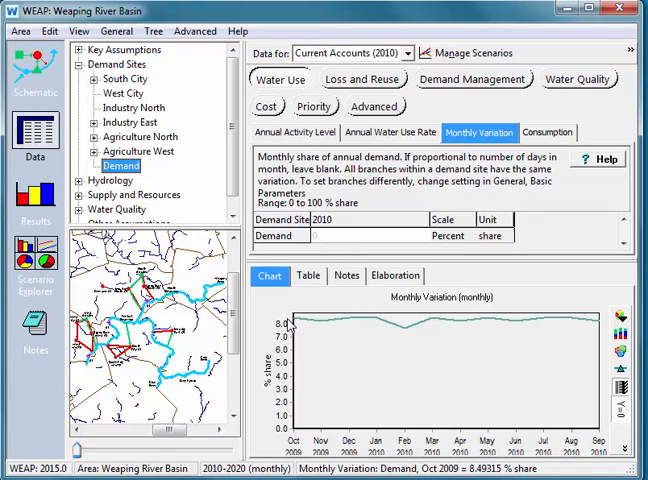
mouse_move(528, 328)
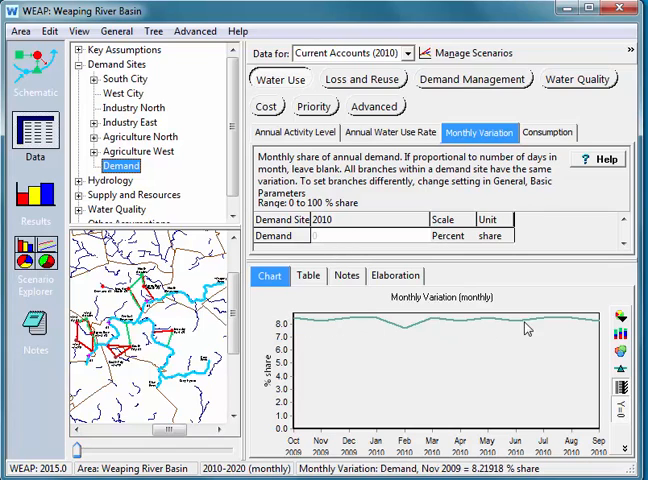
mouse_move(588, 327)
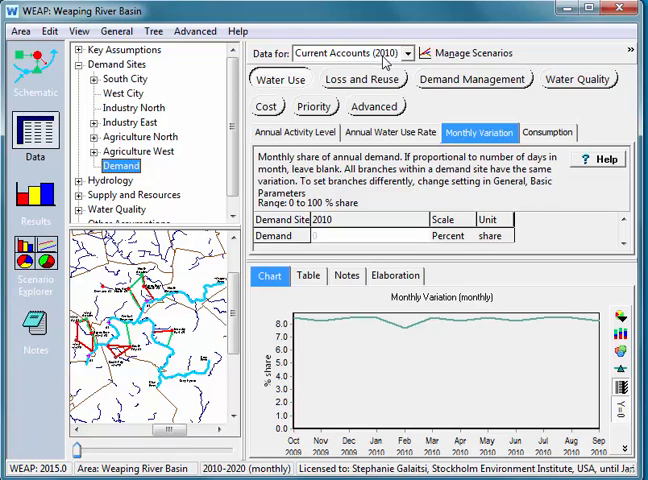
mouse_move(343, 255)
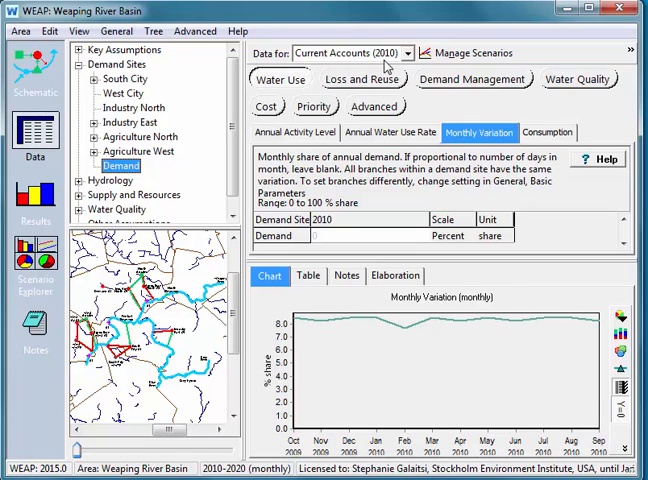
mouse_move(404, 339)
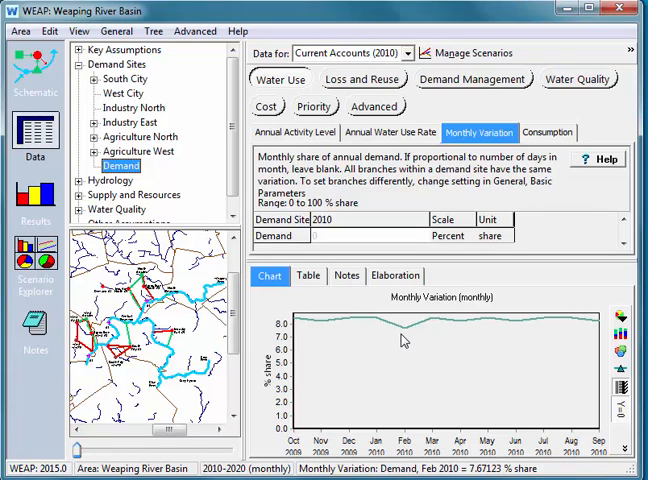
mouse_move(408, 340)
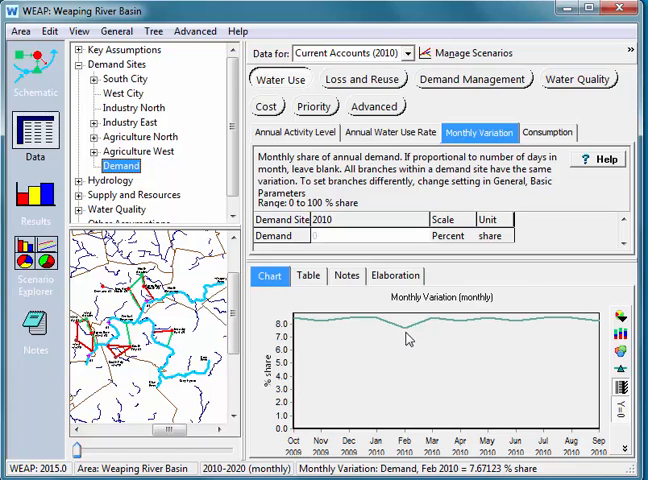
mouse_move(408, 351)
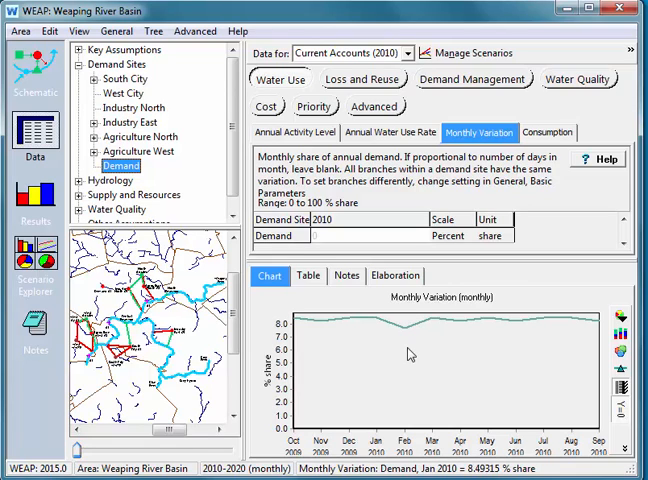